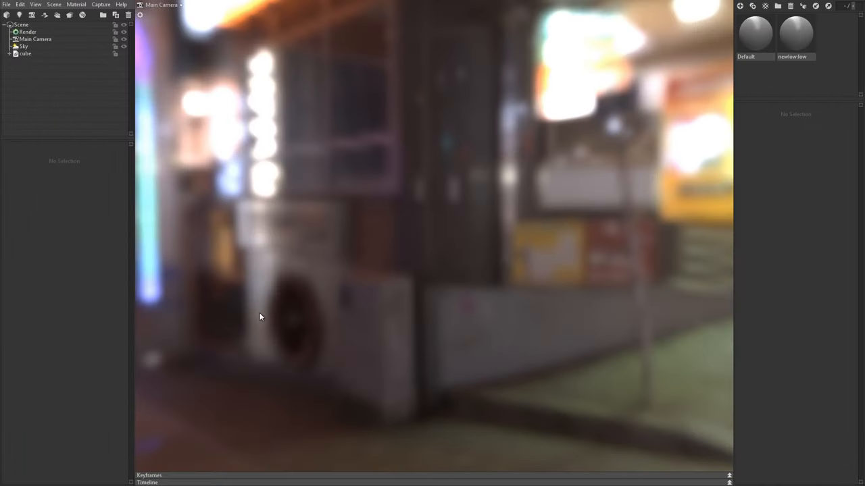
Import the diving helmet model file into the empty scene.
{"action": "left_click", "coordinate": [35, 38]}
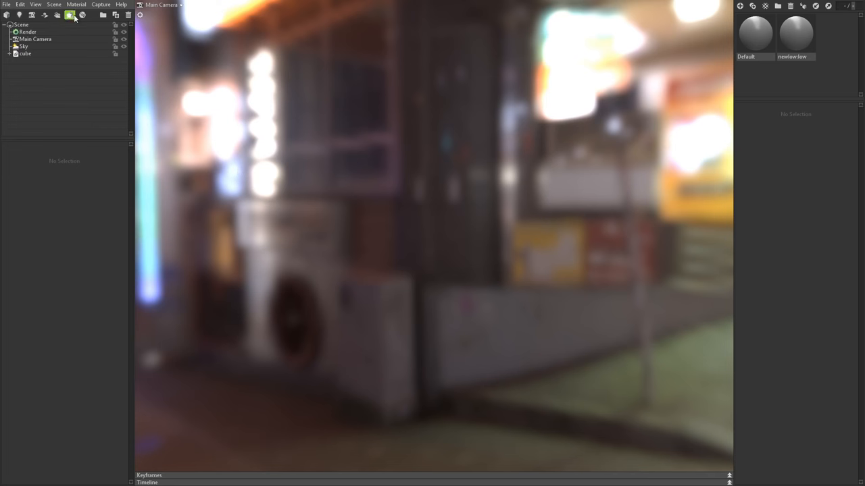
{"action": "mouse_move", "coordinate": [177, 43]}
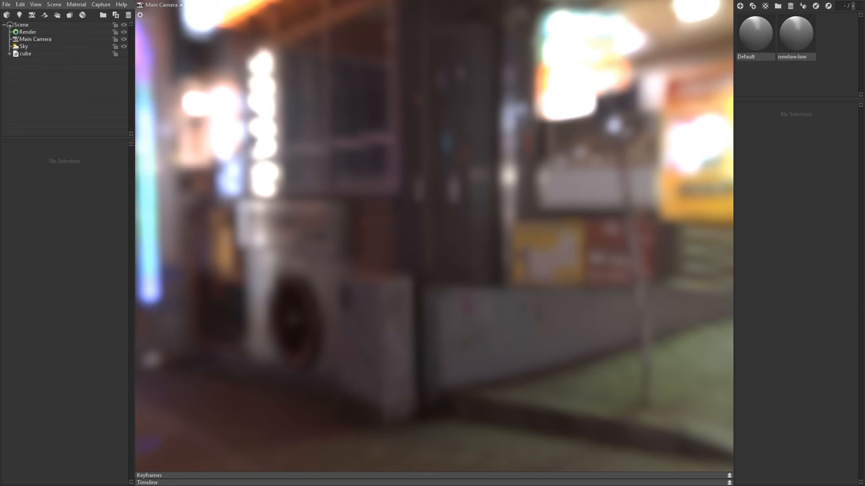
{"action": "mouse_move", "coordinate": [380, 238]}
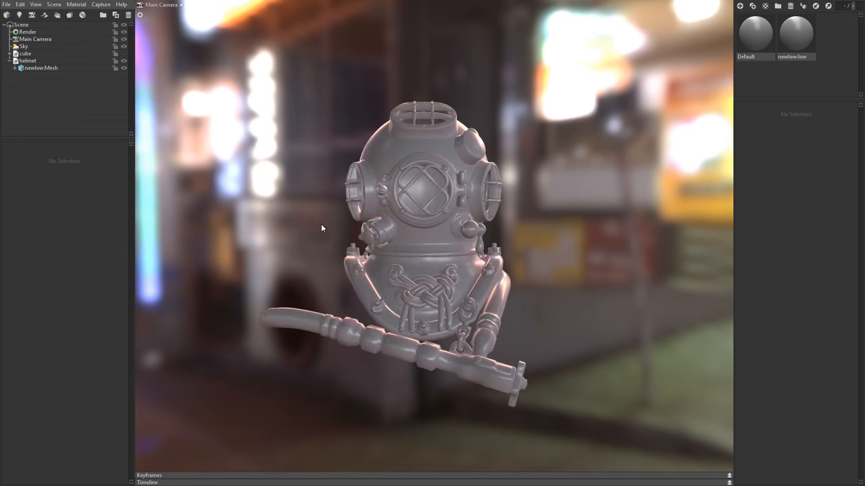
Select the imported helmet and its mesh child to review shadow casting, culling and Maya tangent space.
{"action": "left_click", "coordinate": [27, 60]}
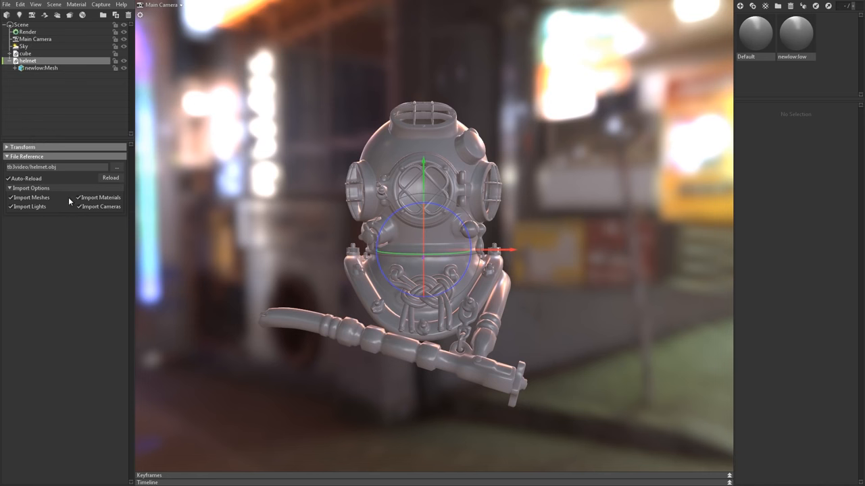
{"action": "left_click", "coordinate": [10, 197]}
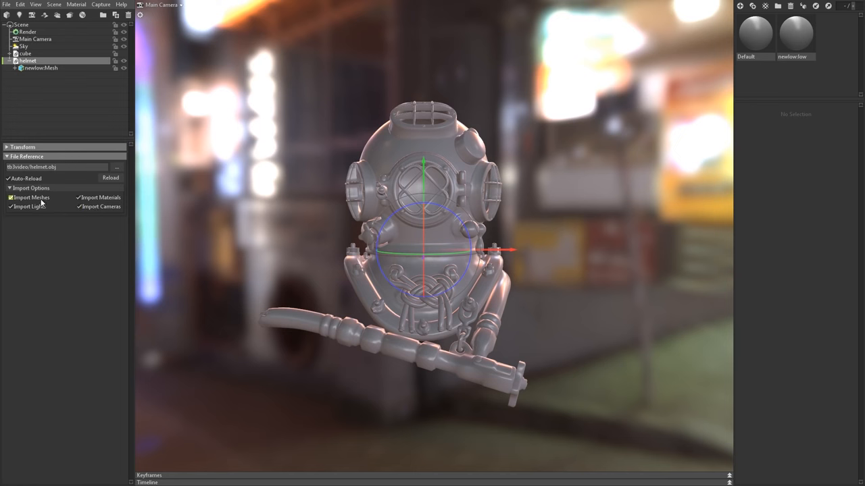
{"action": "left_click", "coordinate": [40, 68]}
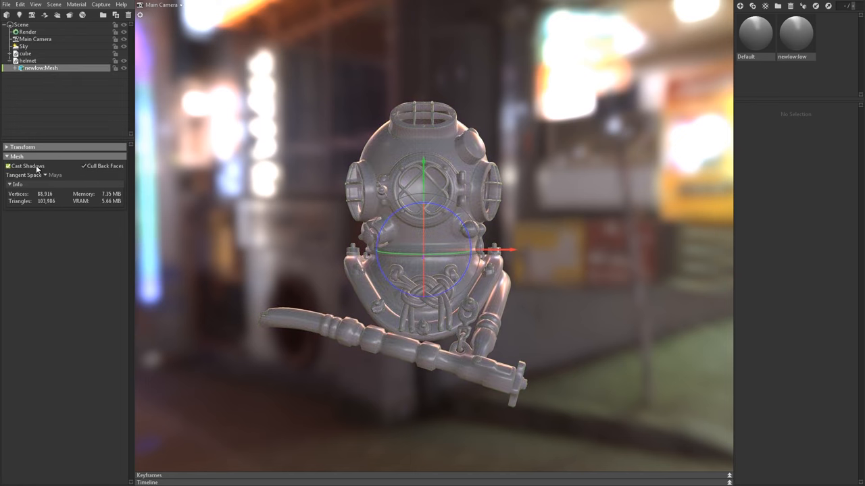
{"action": "left_click", "coordinate": [84, 166]}
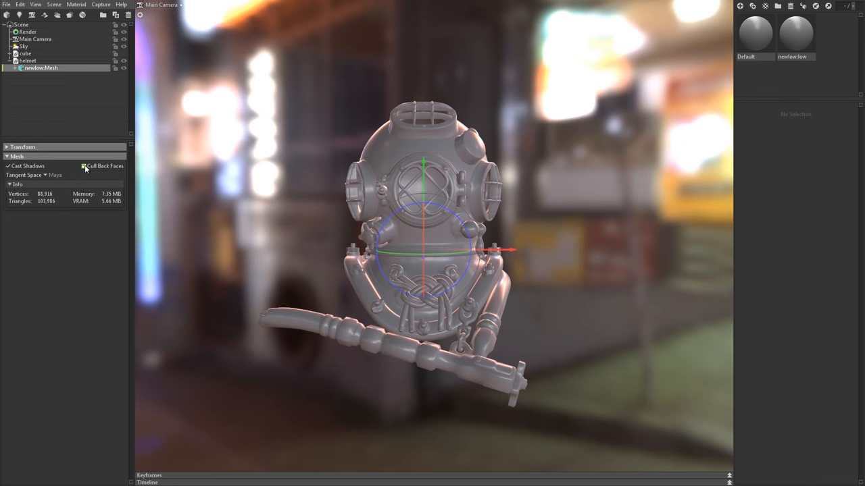
{"action": "left_click", "coordinate": [83, 166]}
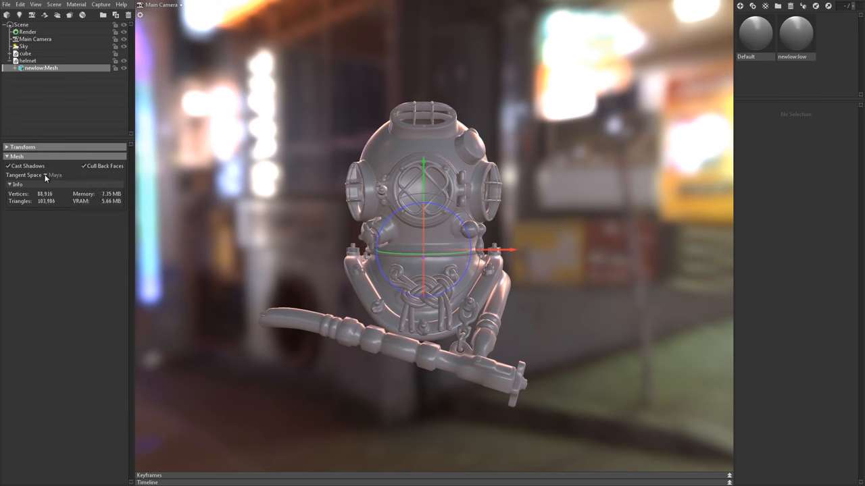
{"action": "mouse_move", "coordinate": [74, 178]}
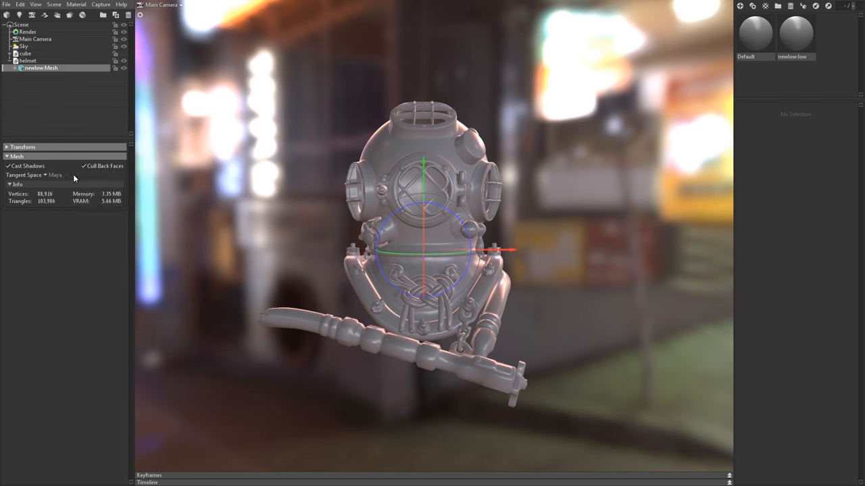
{"action": "mouse_move", "coordinate": [140, 6]}
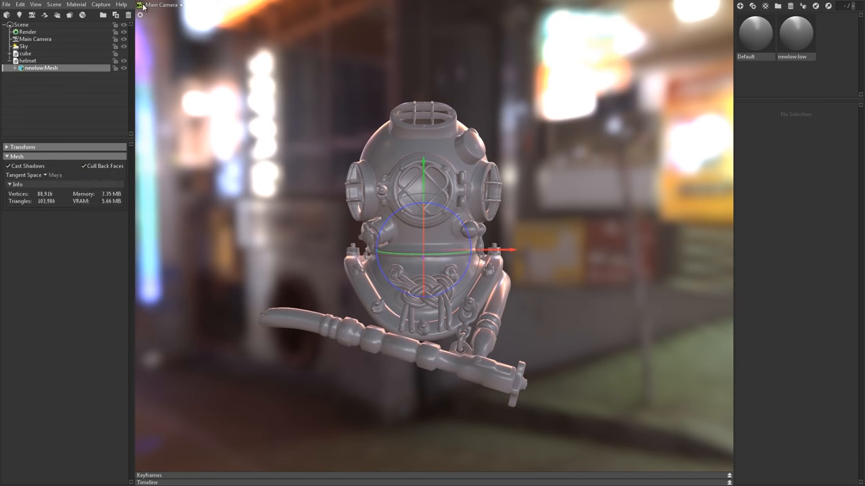
Review the scene's render settings and return to the helmet mesh.
{"action": "left_click", "coordinate": [35, 37]}
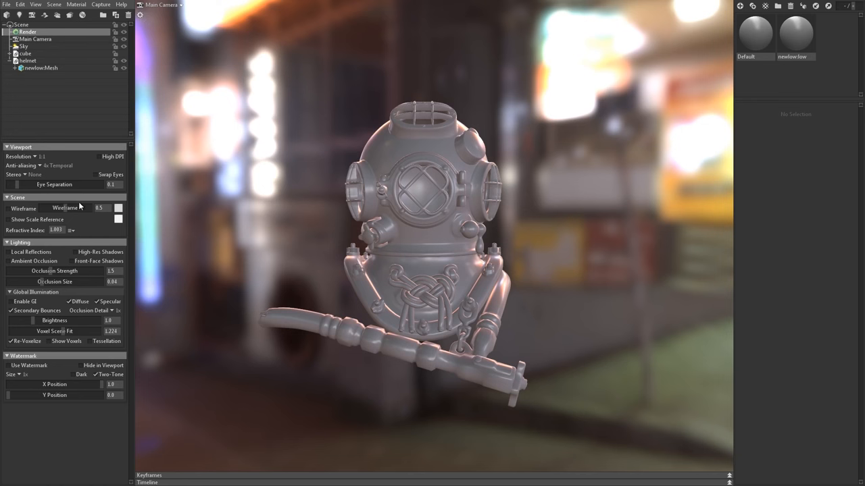
{"action": "mouse_move", "coordinate": [78, 220]}
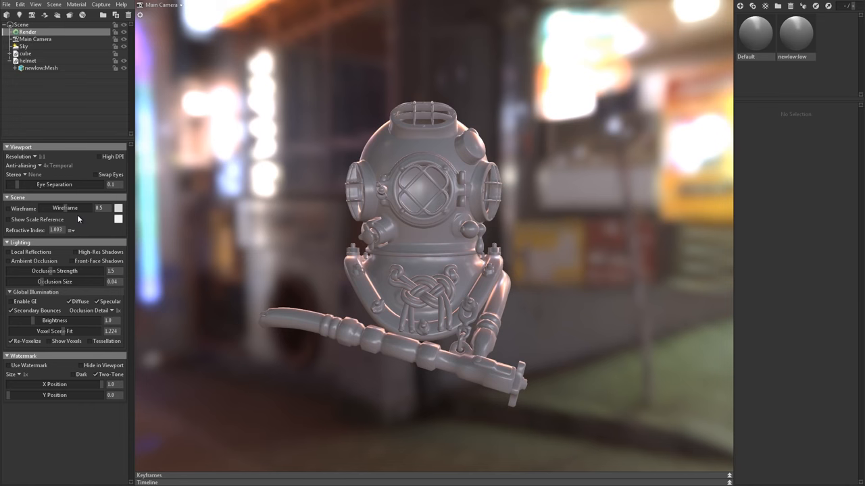
{"action": "mouse_move", "coordinate": [430, 465]}
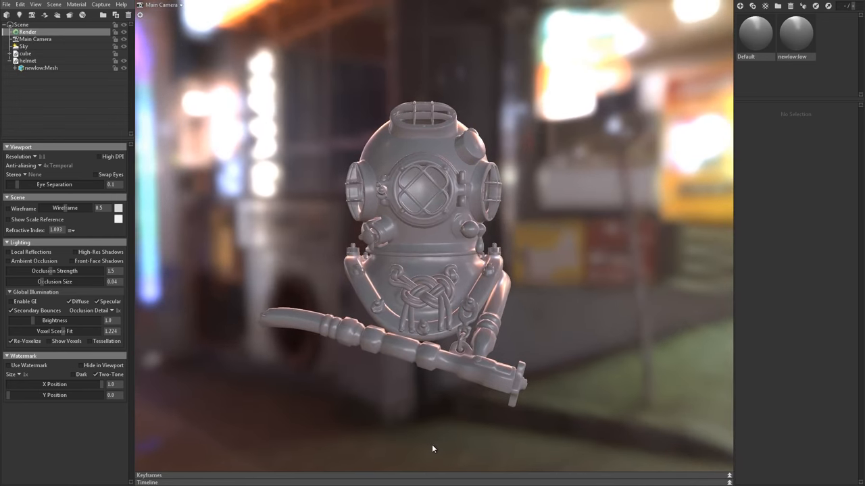
{"action": "left_click", "coordinate": [41, 68]}
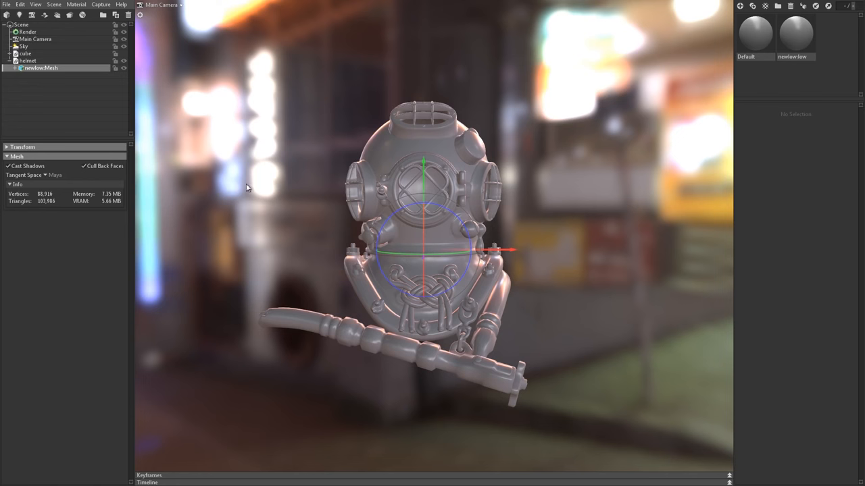
{"action": "mouse_move", "coordinate": [741, 6]}
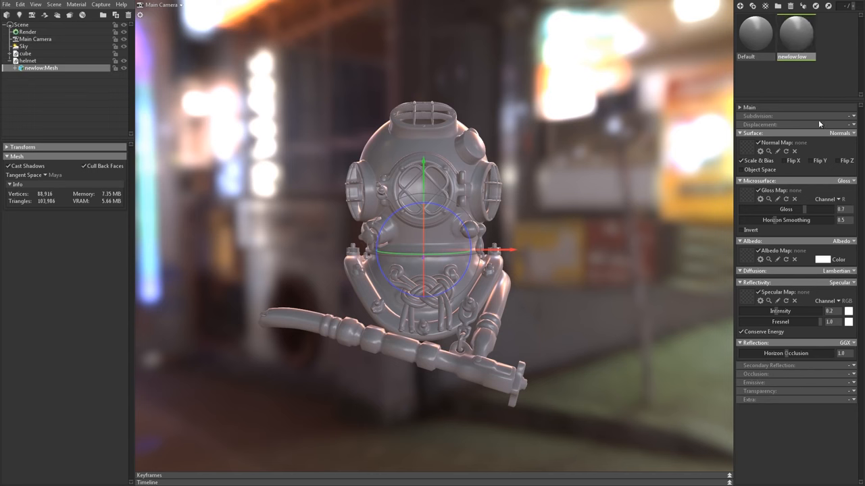
{"action": "mouse_move", "coordinate": [856, 287]}
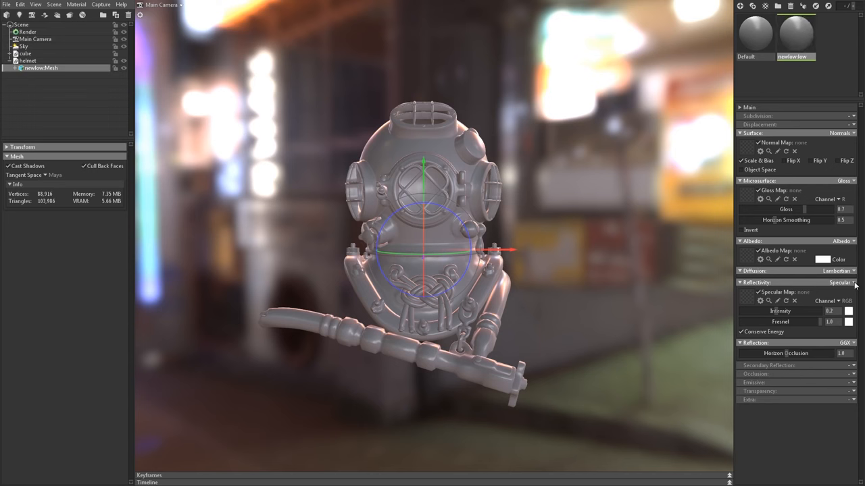
Switch the material's reflectivity to metalness and load the colour and metalness textures.
{"action": "left_click", "coordinate": [843, 283]}
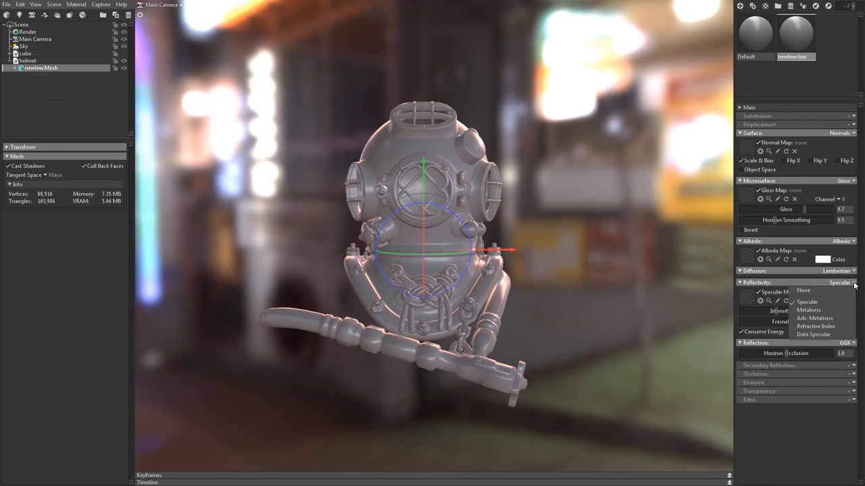
{"action": "mouse_move", "coordinate": [808, 310]}
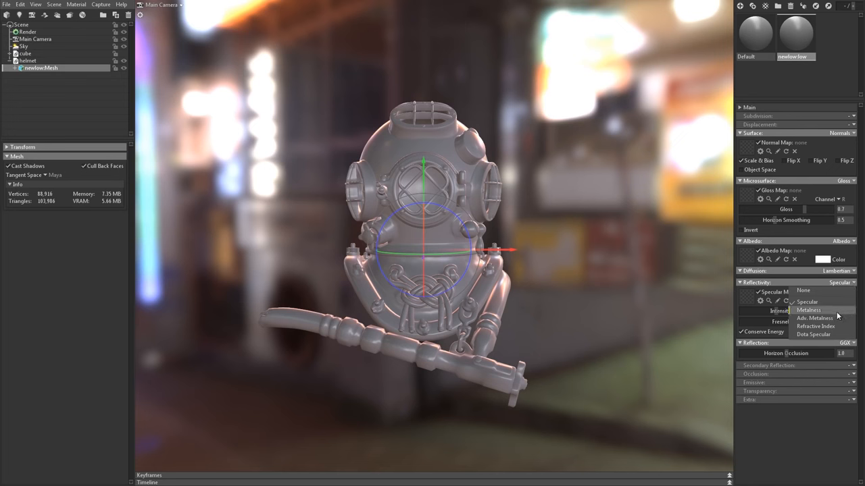
{"action": "left_click", "coordinate": [808, 310]}
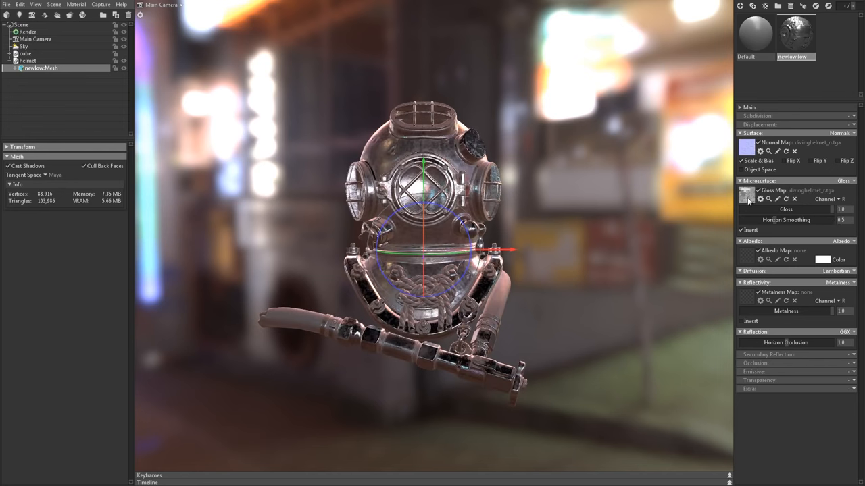
{"action": "left_click", "coordinate": [746, 255]}
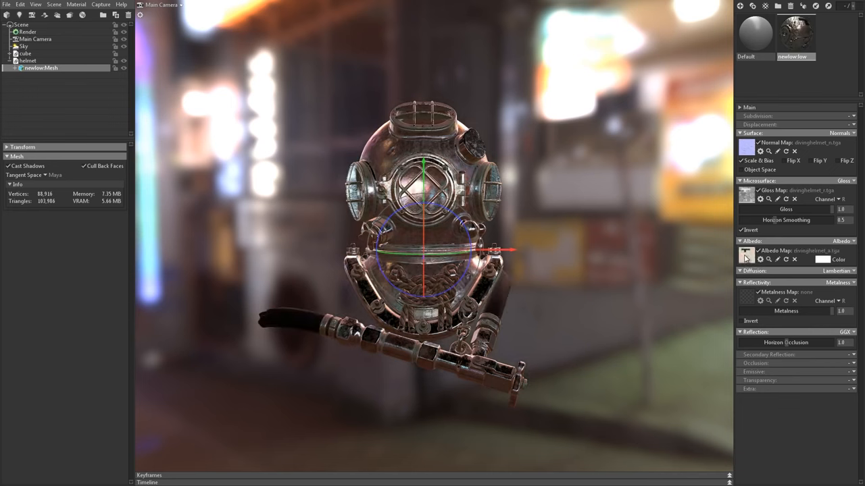
{"action": "mouse_move", "coordinate": [754, 304]}
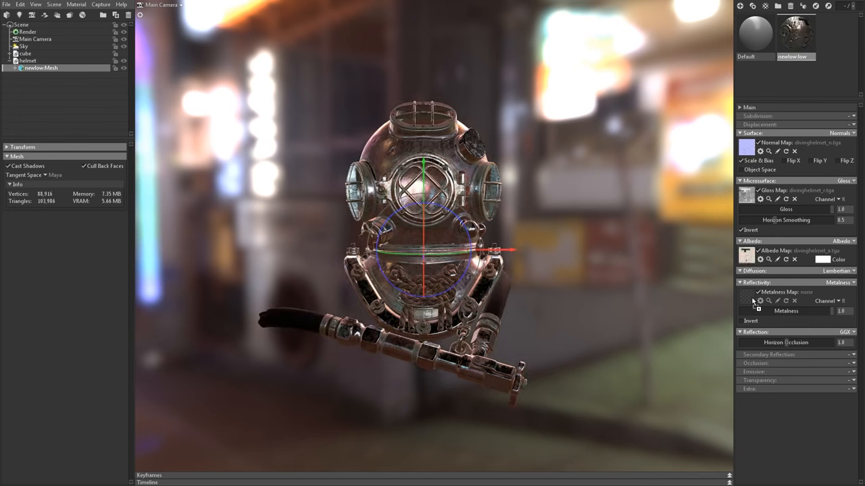
{"action": "left_click", "coordinate": [745, 296]}
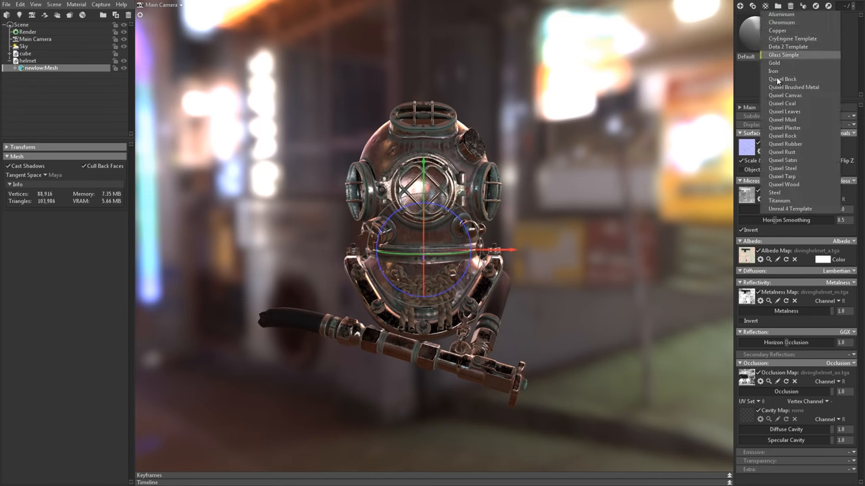
Apply a shading template from the material preset list.
{"action": "left_click", "coordinate": [789, 208]}
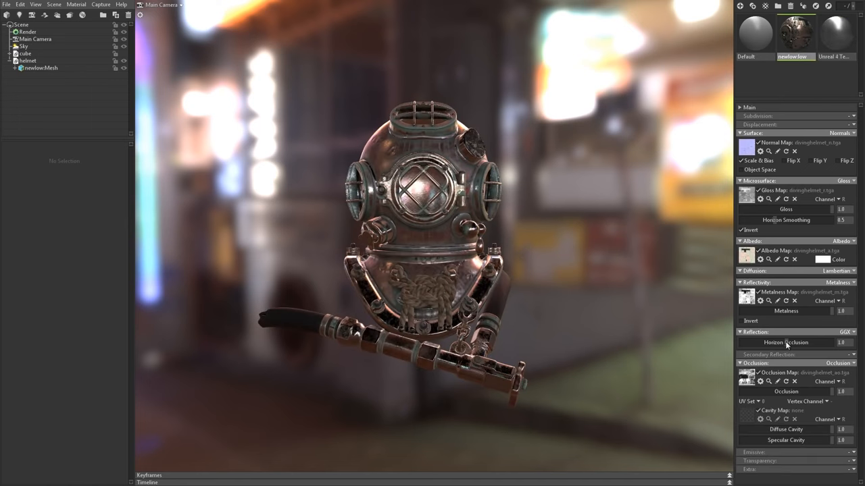
{"action": "left_click", "coordinate": [24, 46]}
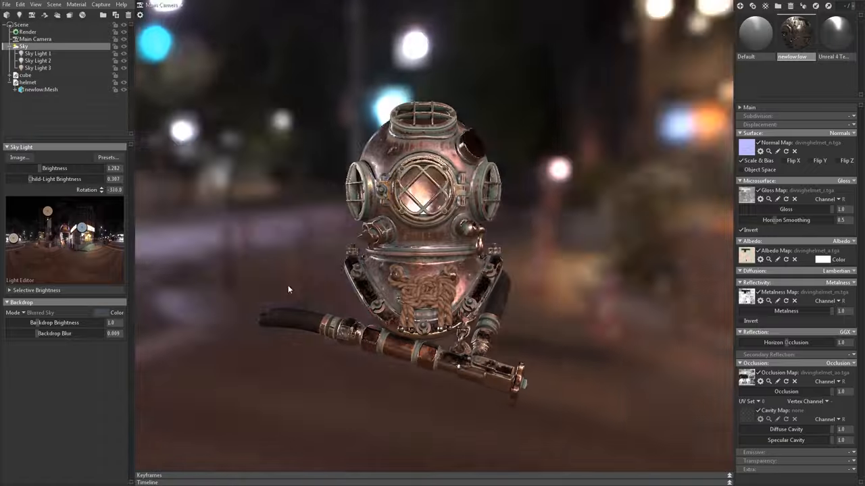
Rotate the sky light and swap its environment via the Sky Browser.
{"action": "left_click_drag", "start_coordinate": [289, 289], "coordinate": [156, 146]}
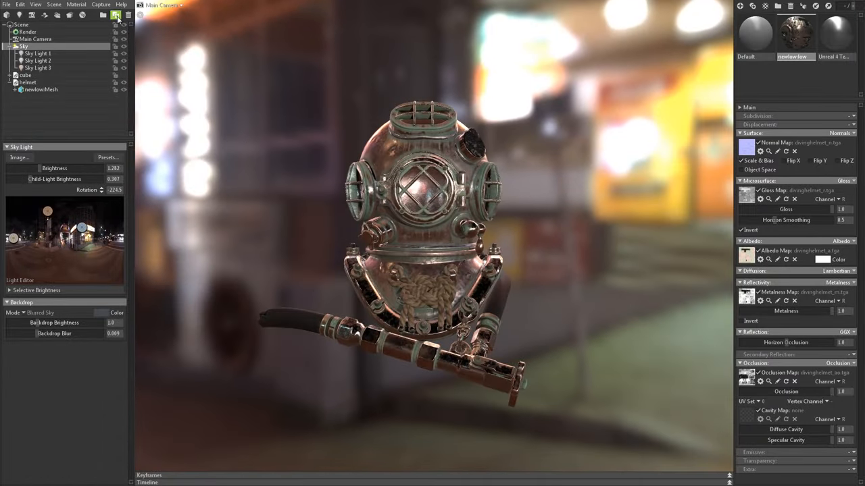
{"action": "left_click", "coordinate": [108, 157]}
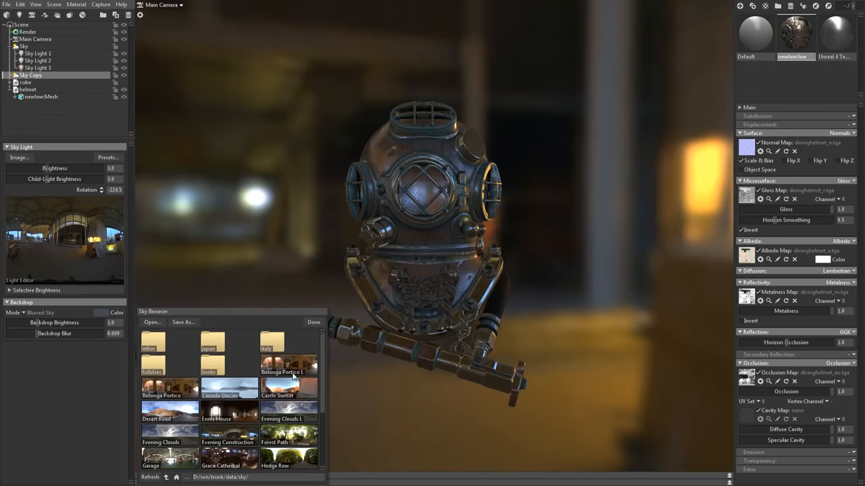
{"action": "left_click", "coordinate": [314, 322]}
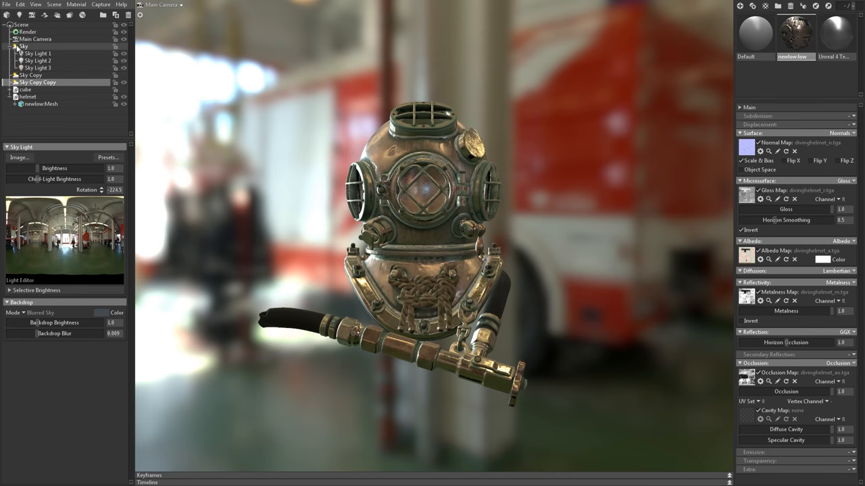
{"action": "left_click", "coordinate": [15, 46]}
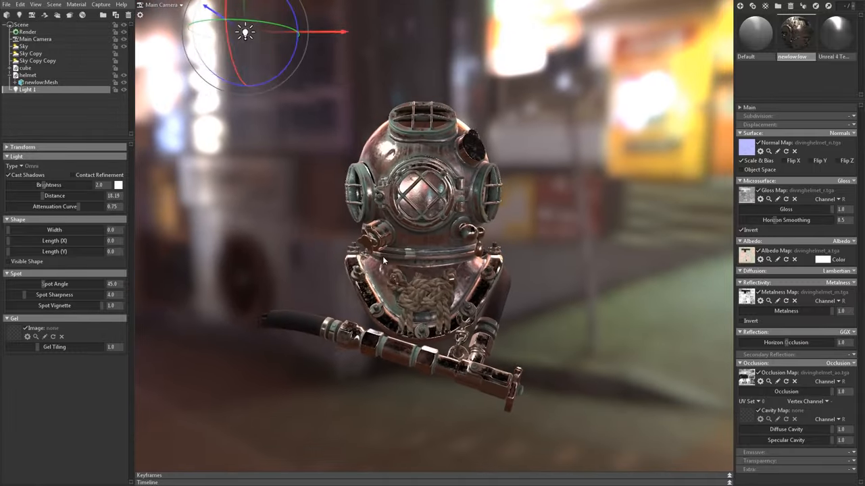
Position the new omni light above the helmet with the move gizmo.
{"action": "left_click_drag", "start_coordinate": [54, 230], "coordinate": [16, 230]}
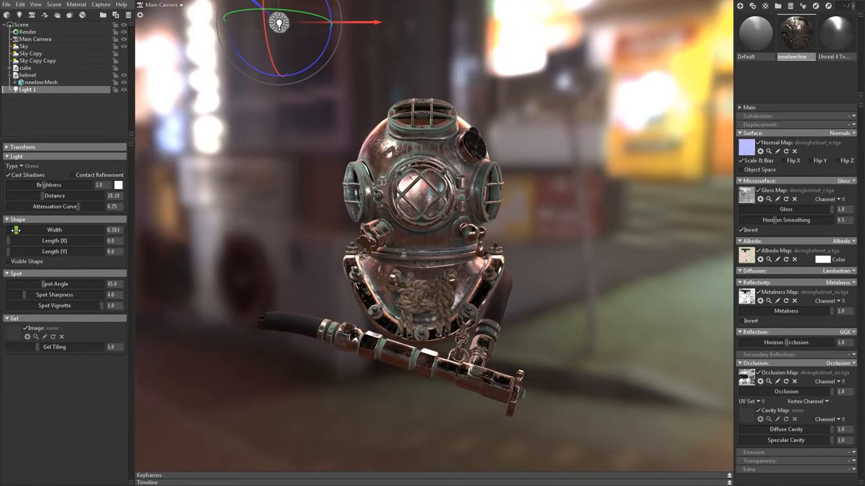
{"action": "left_click_drag", "start_coordinate": [16, 229], "coordinate": [20, 229]}
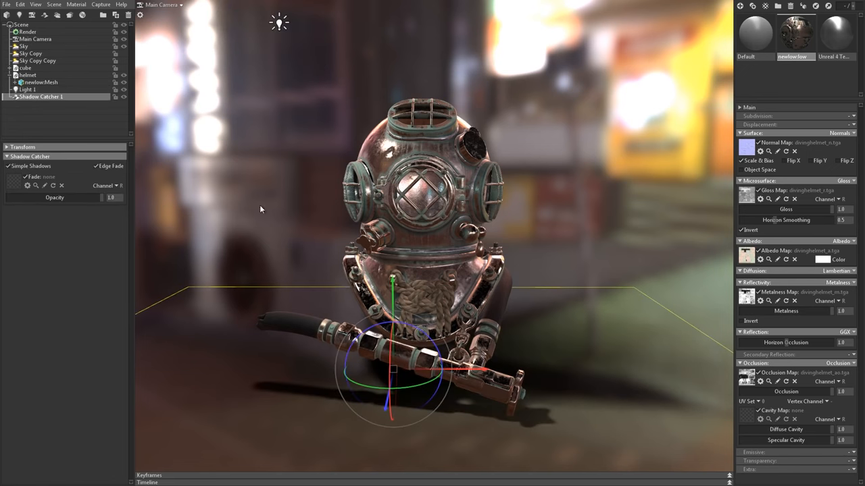
{"action": "left_click", "coordinate": [27, 89]}
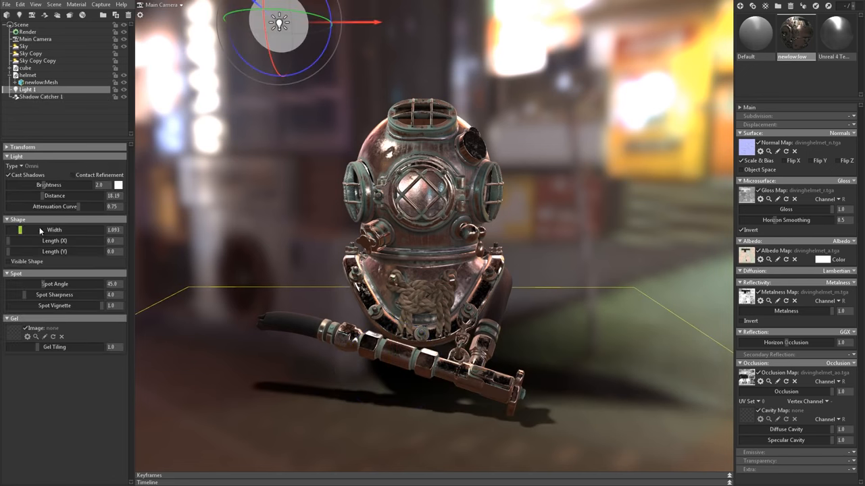
{"action": "left_click_drag", "start_coordinate": [54, 229], "coordinate": [29, 230]}
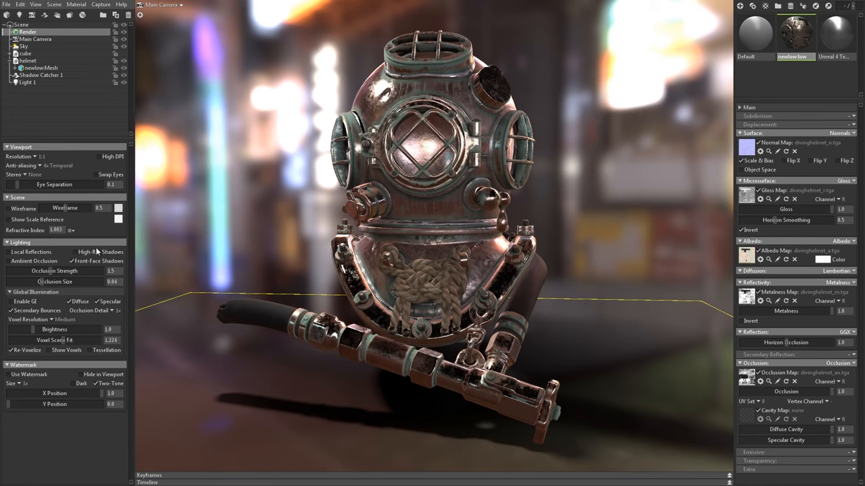
Choose the output image resolution in Capture Settings and reopen the Capture menu.
{"action": "left_click", "coordinate": [8, 253]}
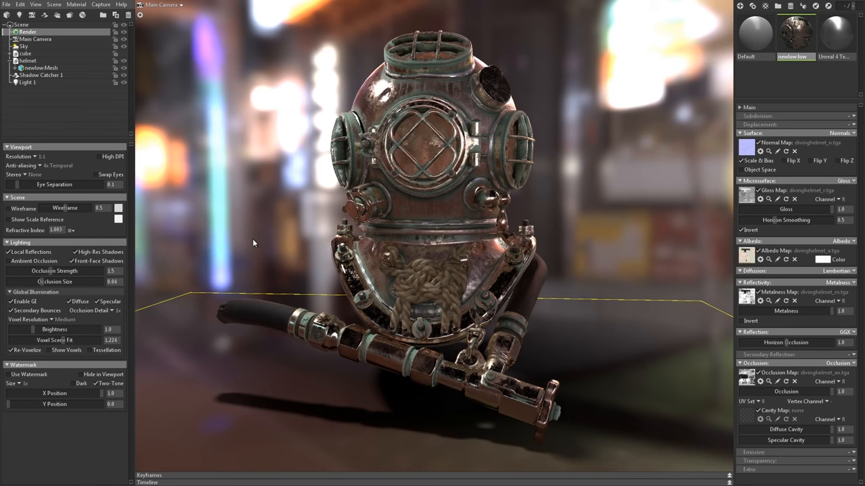
{"action": "left_click", "coordinate": [100, 5]}
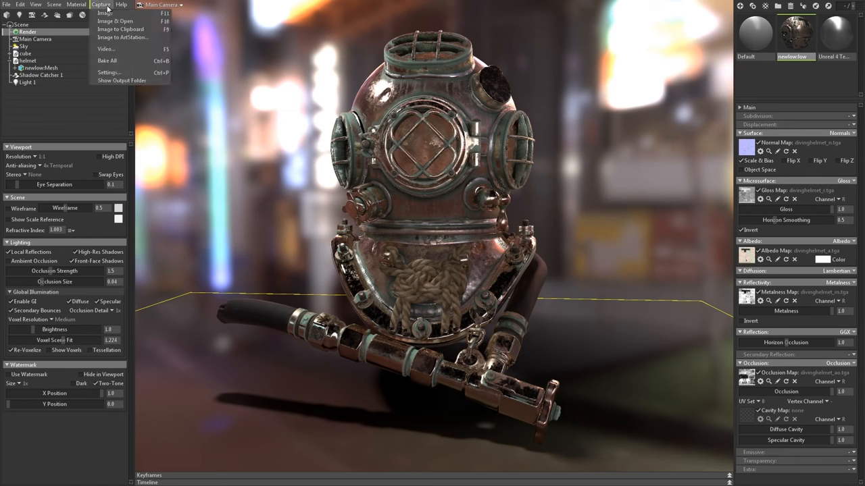
{"action": "left_click", "coordinate": [108, 73]}
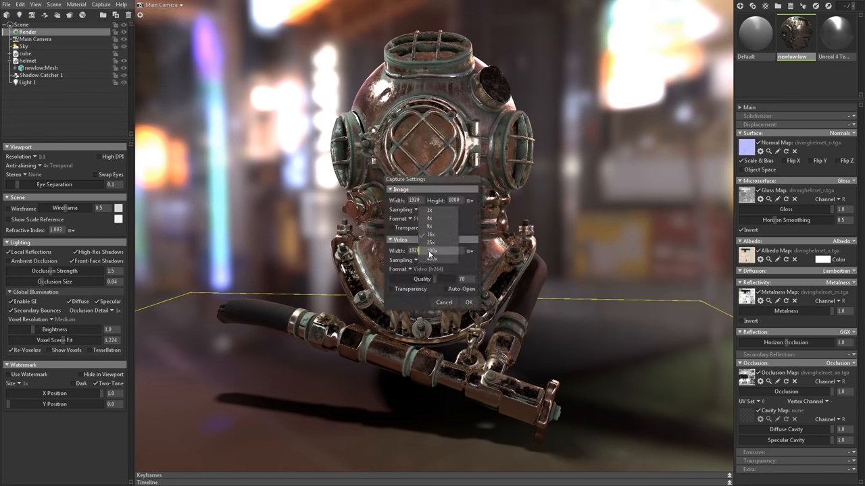
{"action": "left_click", "coordinate": [430, 260]}
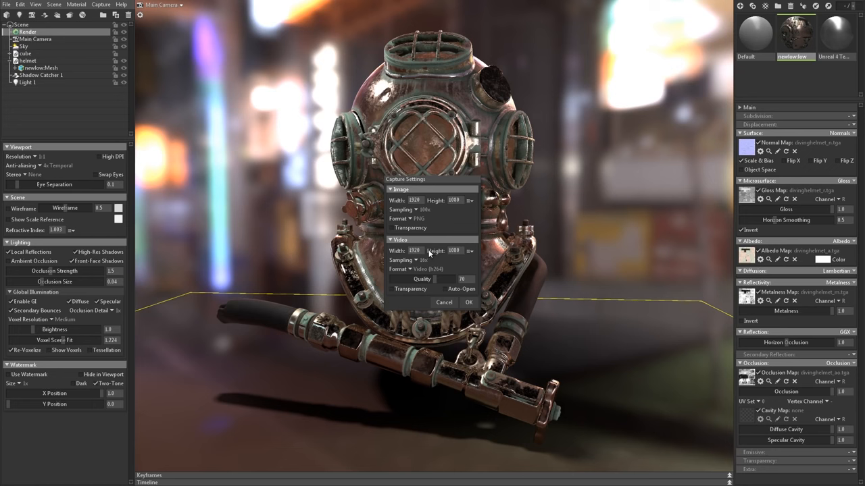
{"action": "left_click", "coordinate": [100, 6]}
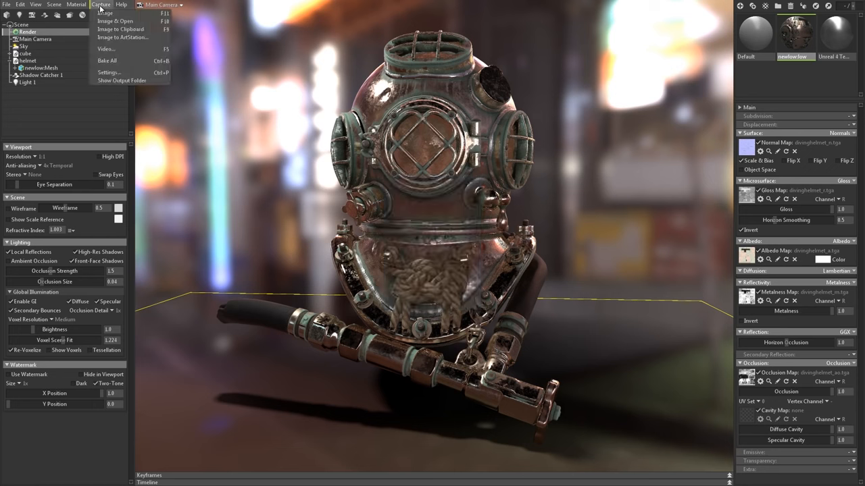